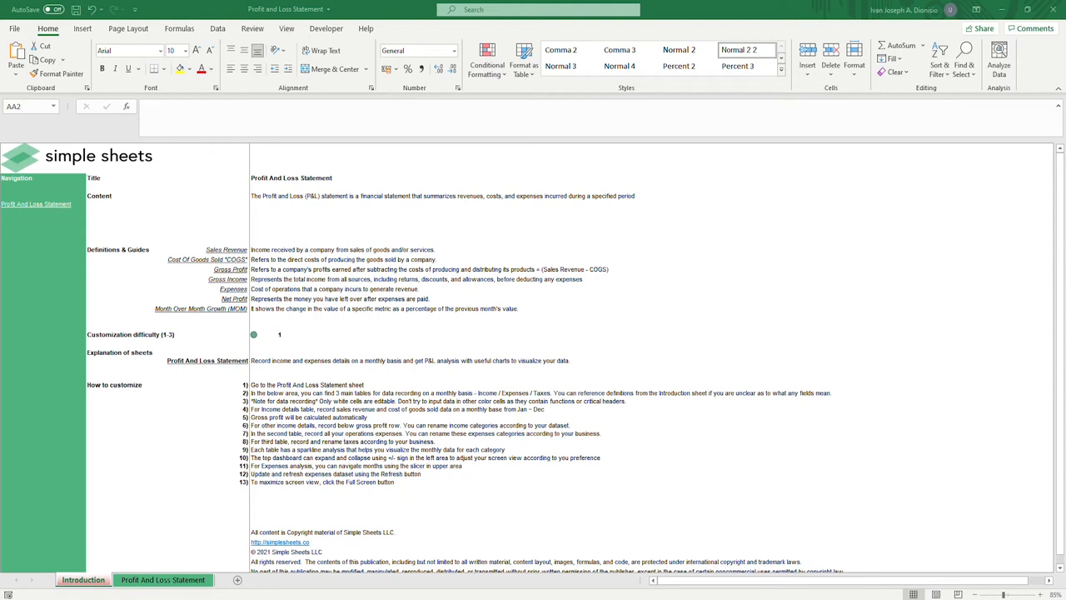
mouse_move(326, 320)
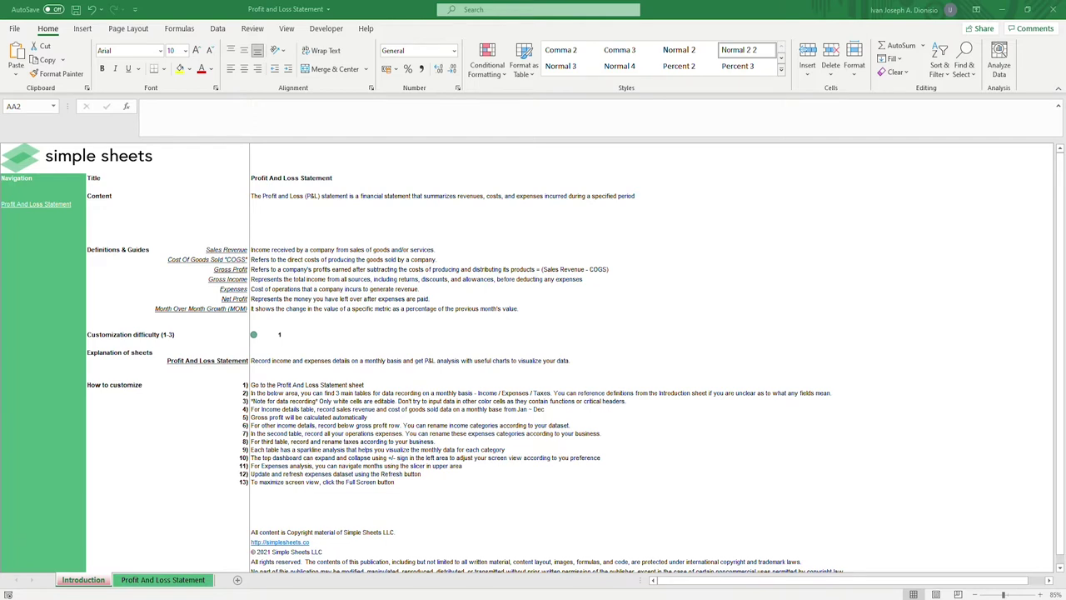
mouse_move(1006, 73)
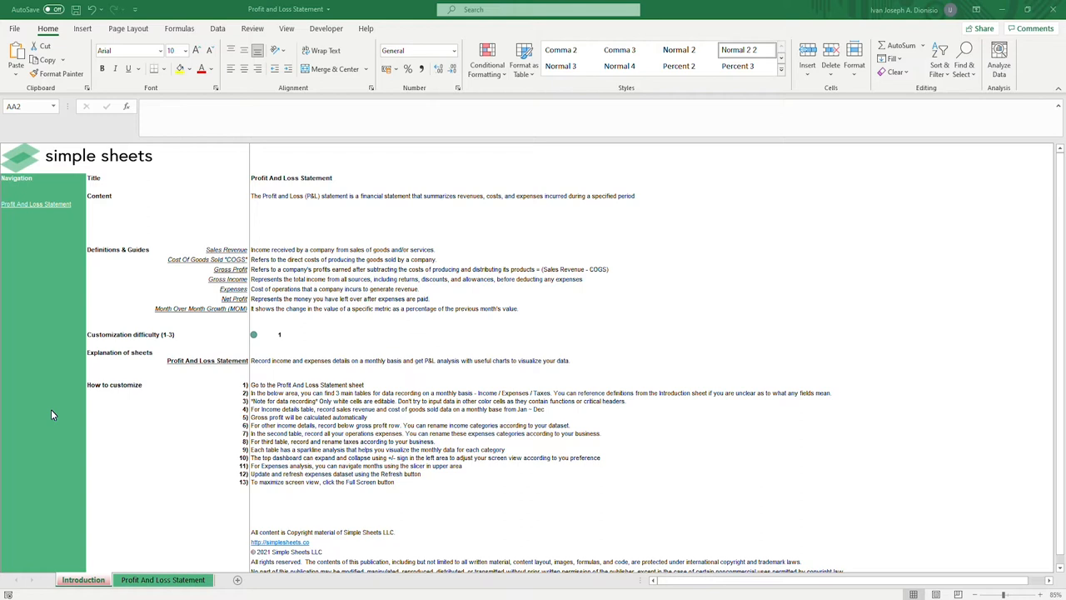
mouse_move(117, 303)
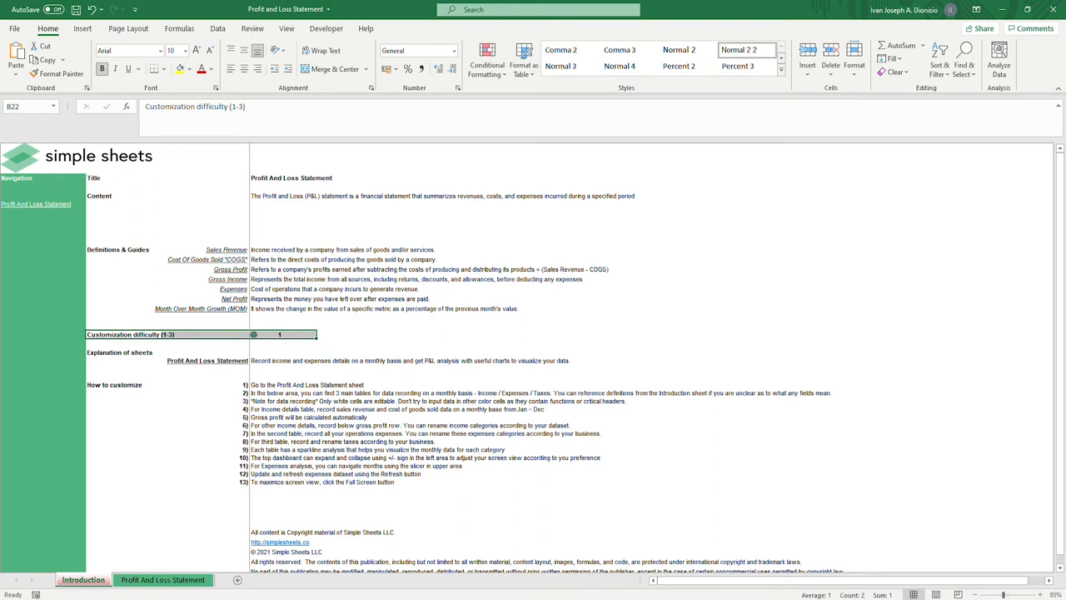
Check the customization difficulty rating, then go to the Profit And Loss Statement sheet.
click(120, 352)
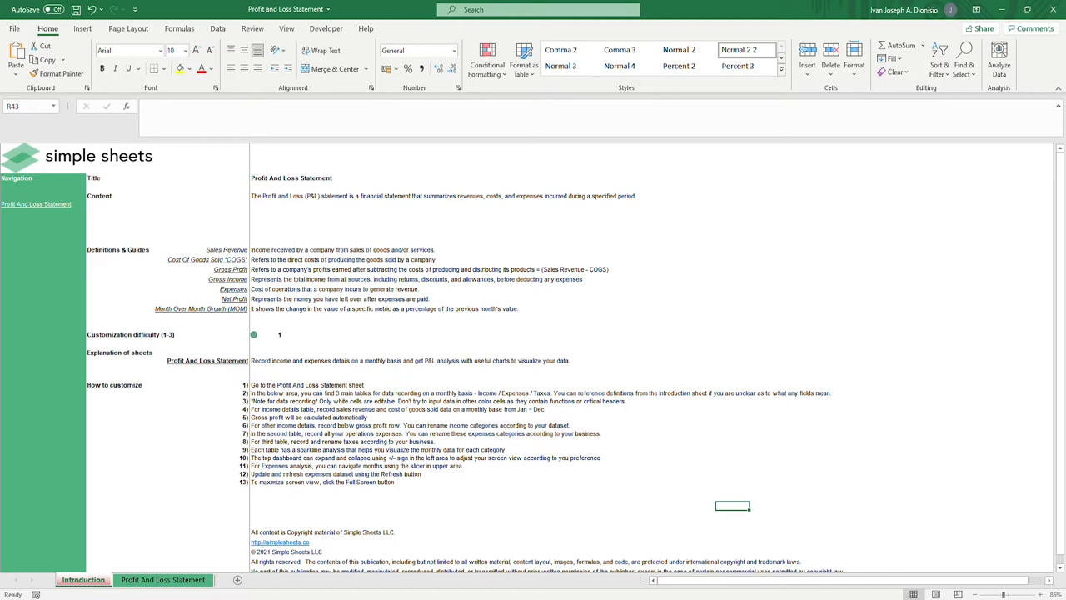
mouse_move(36, 203)
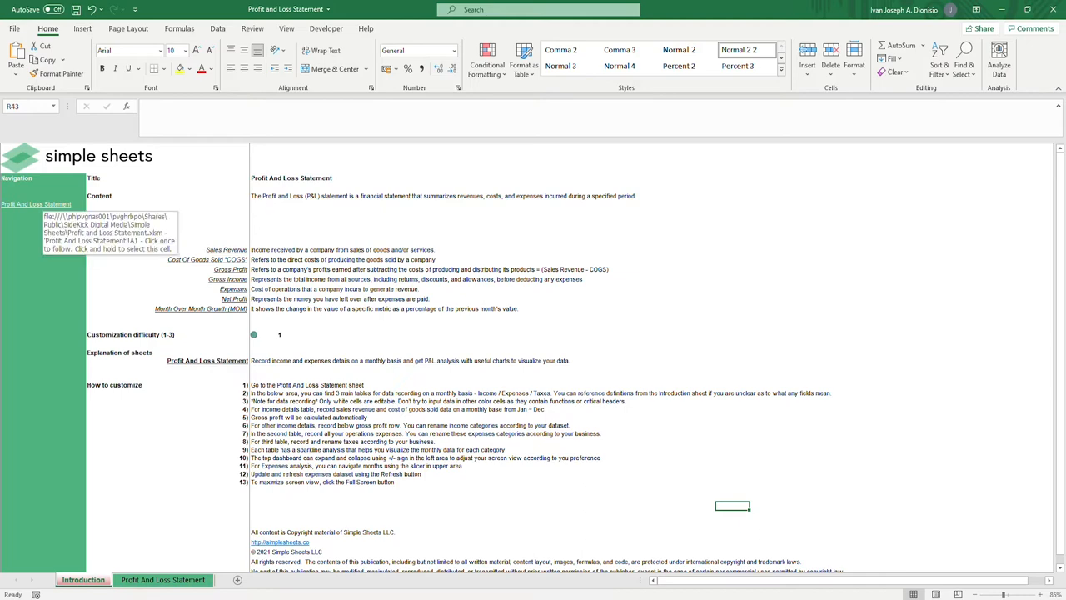
click(163, 580)
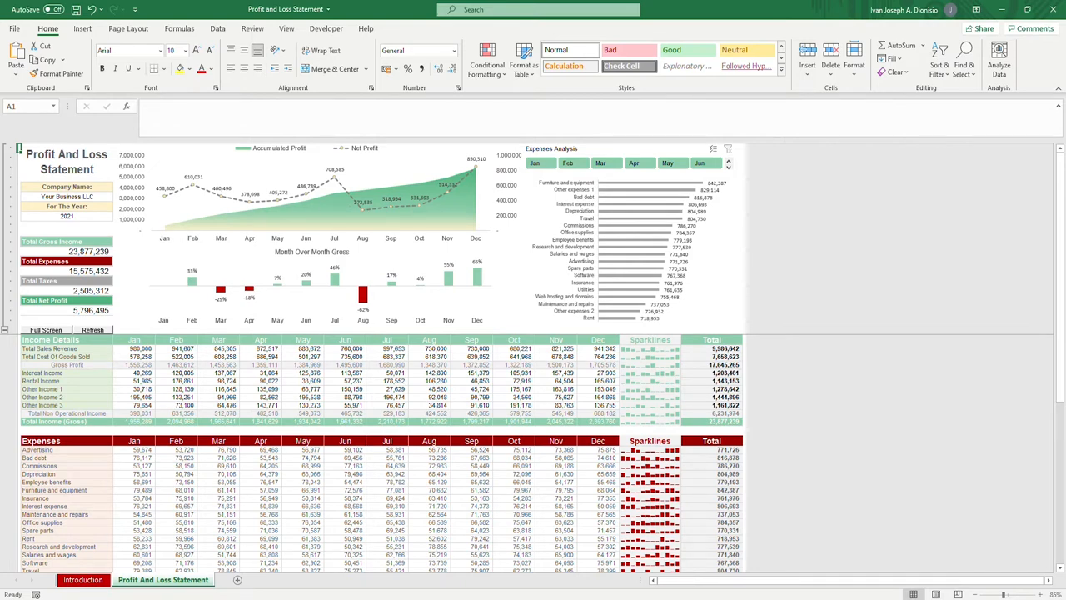
Review company name, year, Gross Income, Expenses and Net Profit, then show full screen.
click(67, 196)
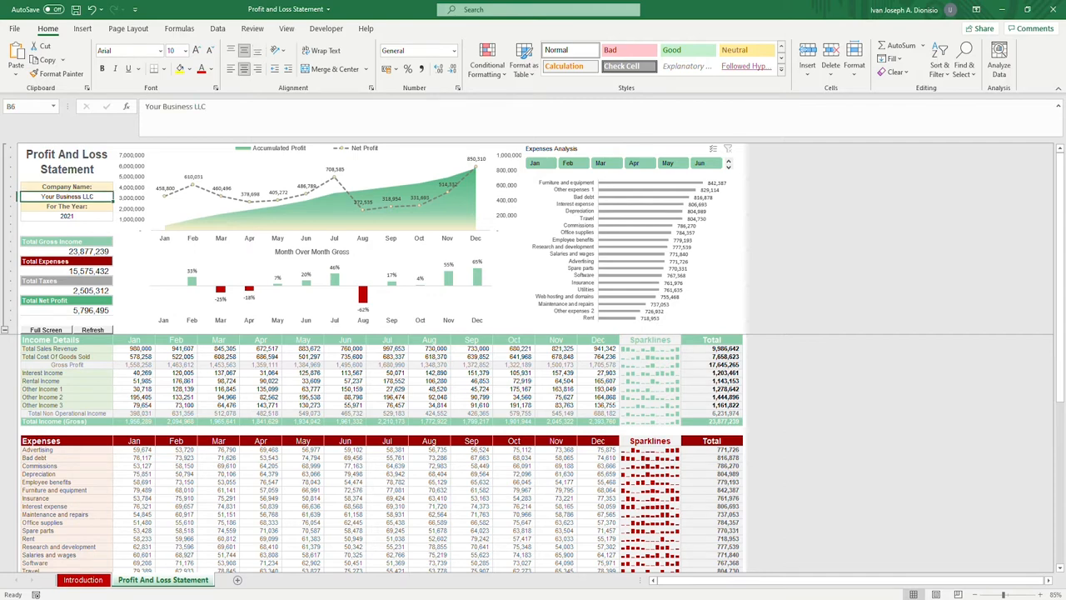
click(66, 217)
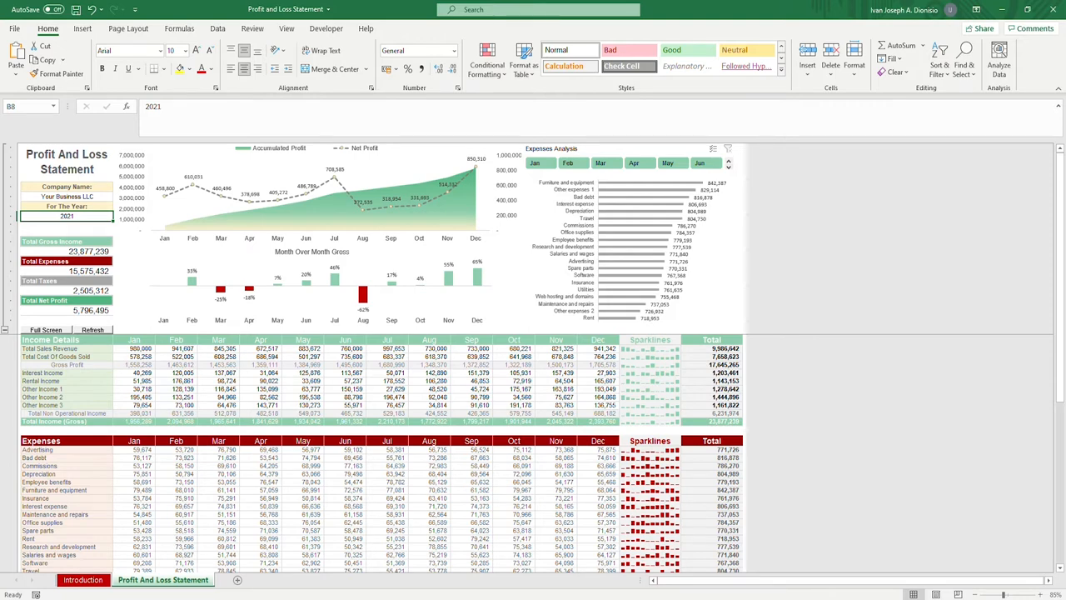
click(52, 241)
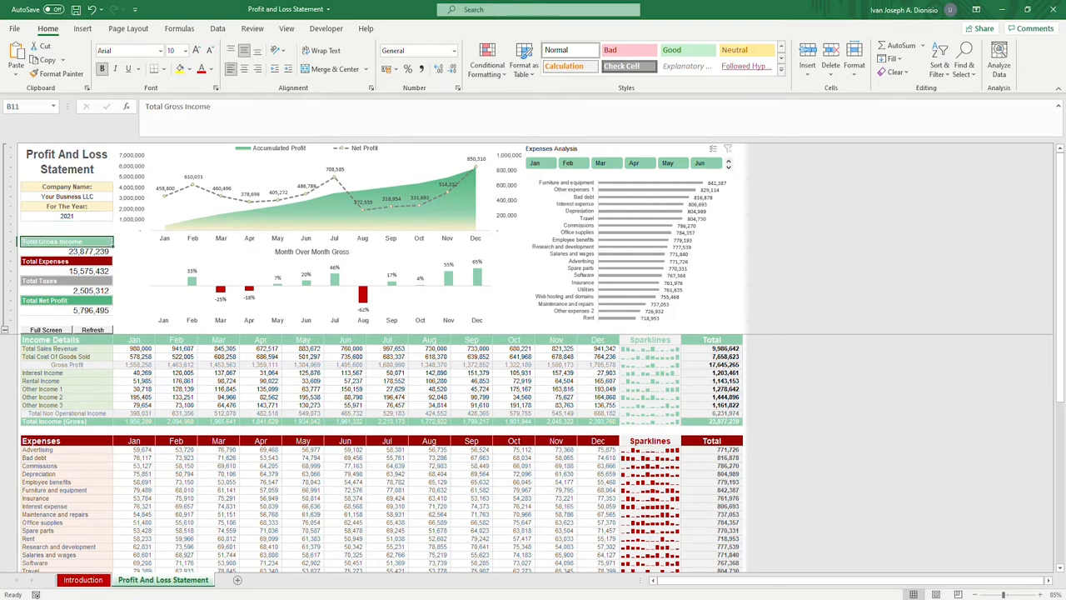
click(66, 260)
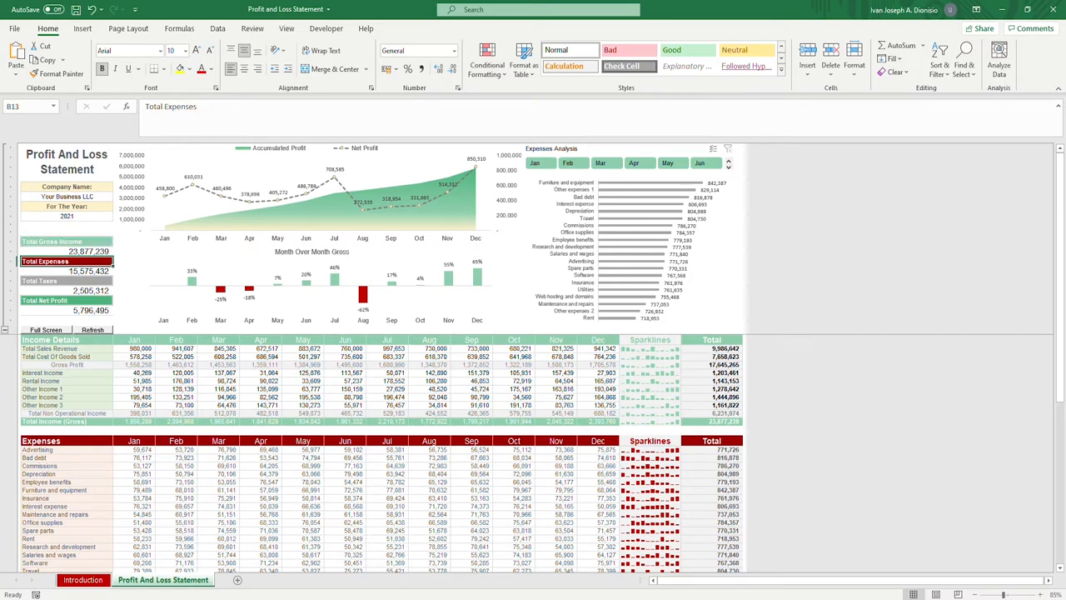
click(46, 300)
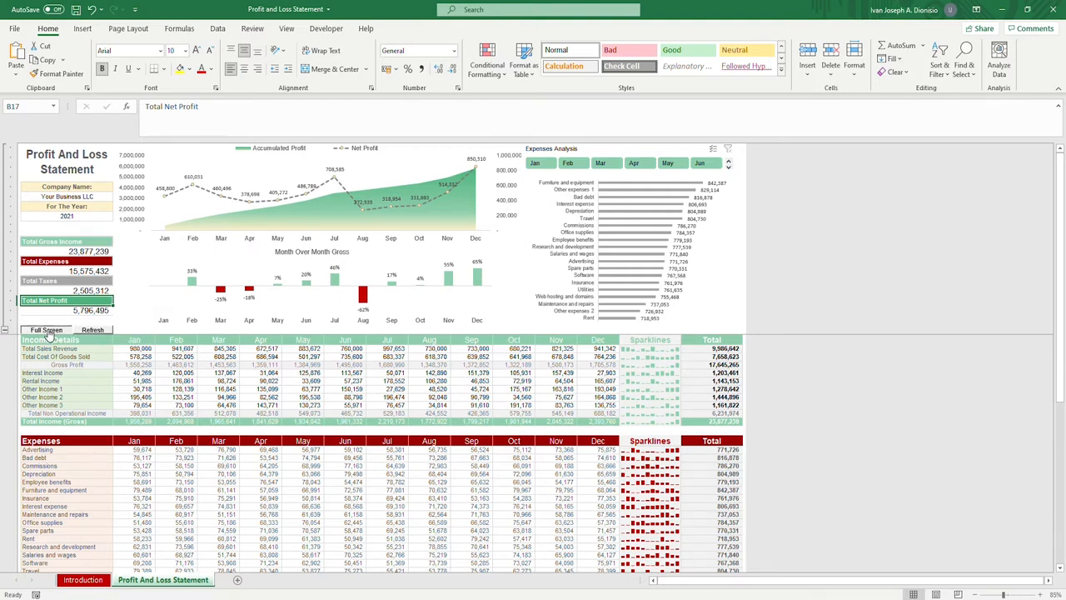
click(47, 330)
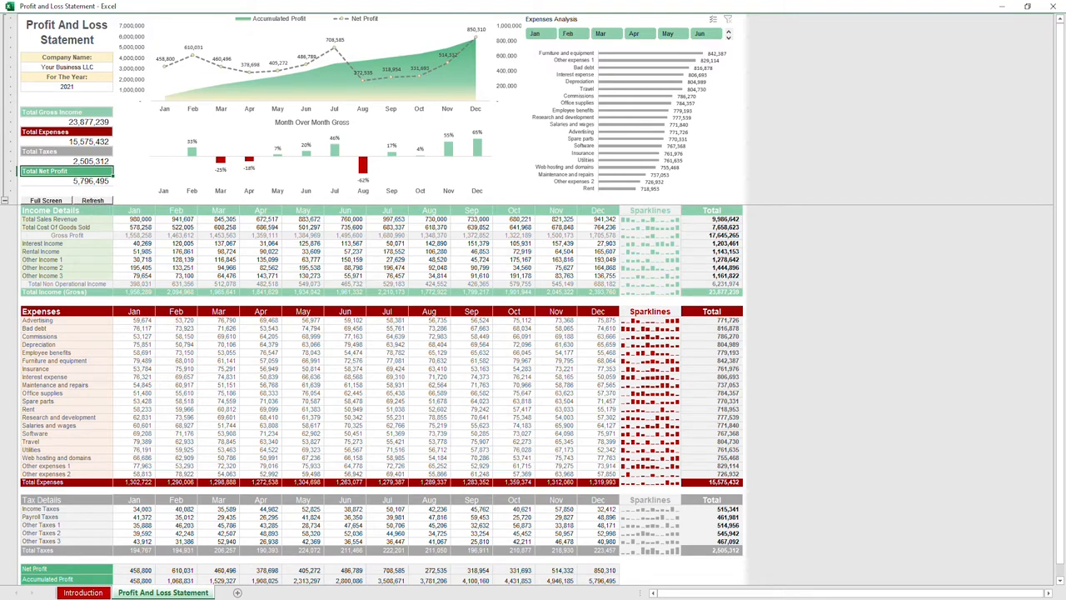
mouse_move(610, 110)
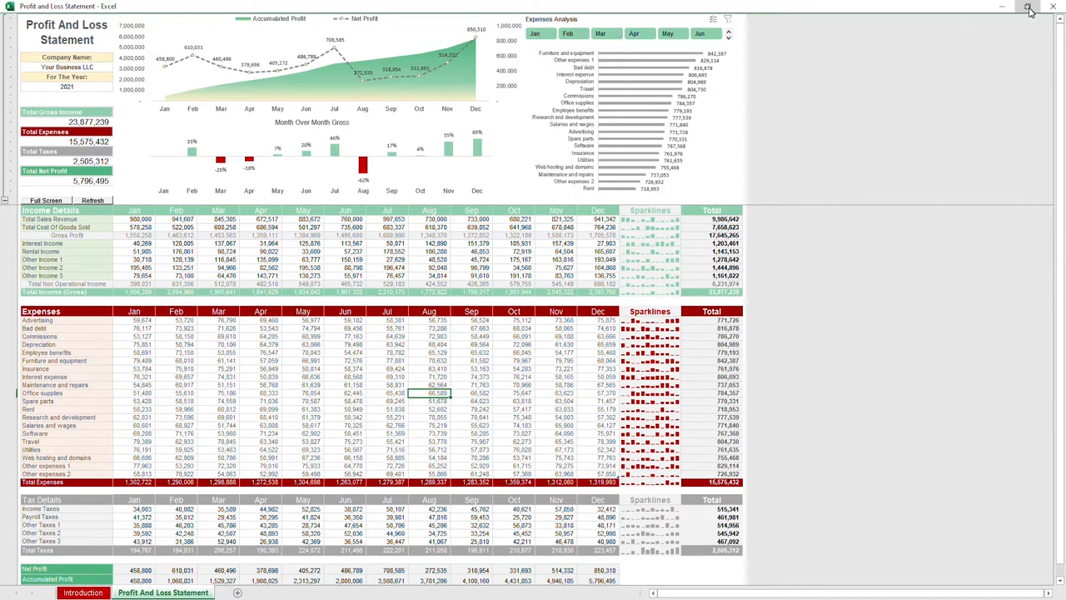
Restore the normal Excel window from full-screen view.
click(1029, 7)
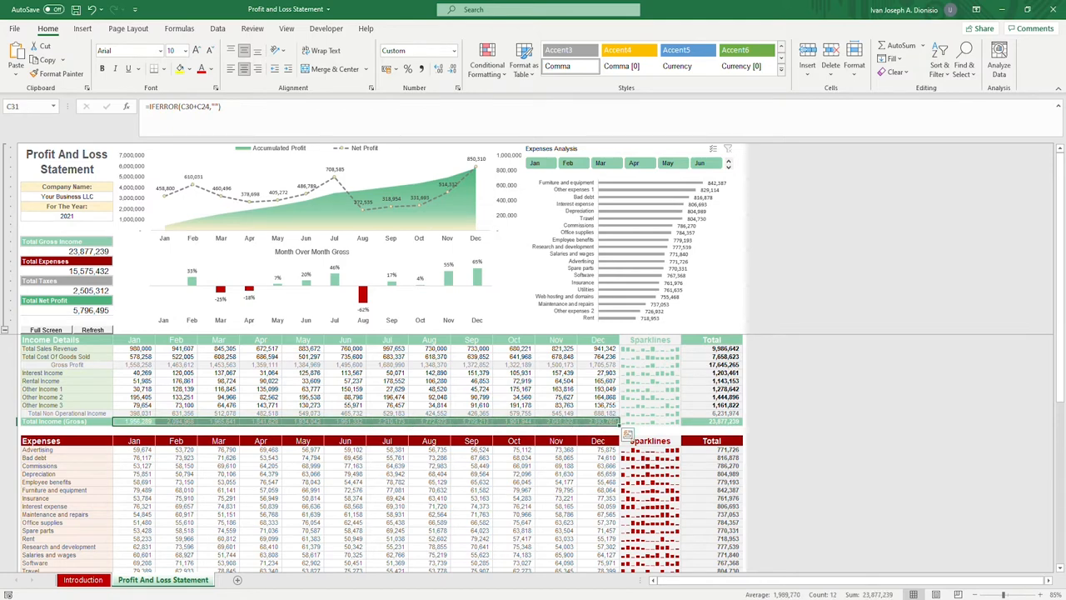
click(650, 349)
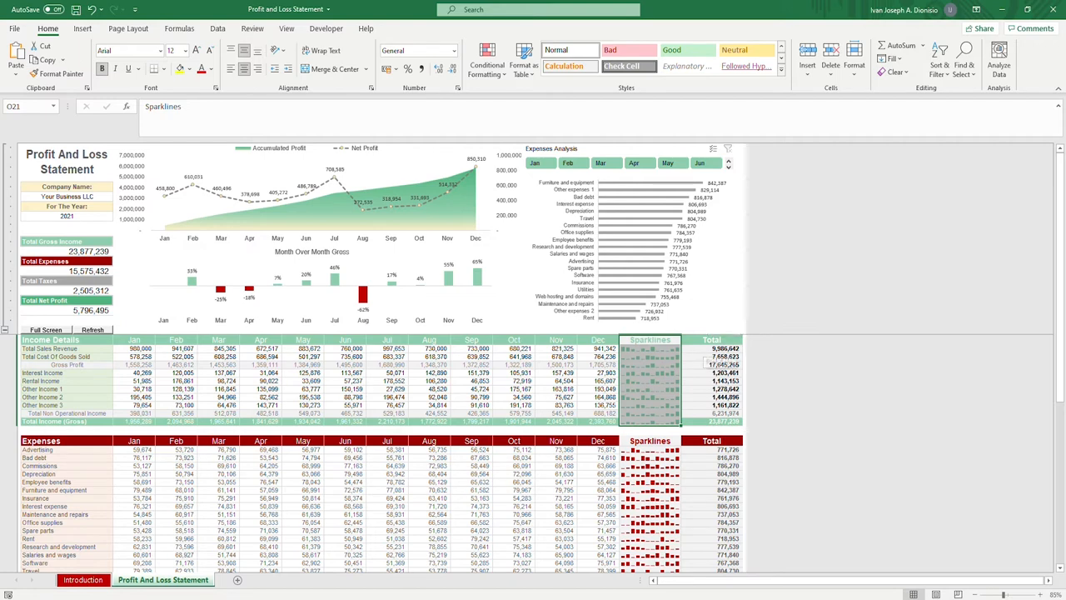
click(709, 365)
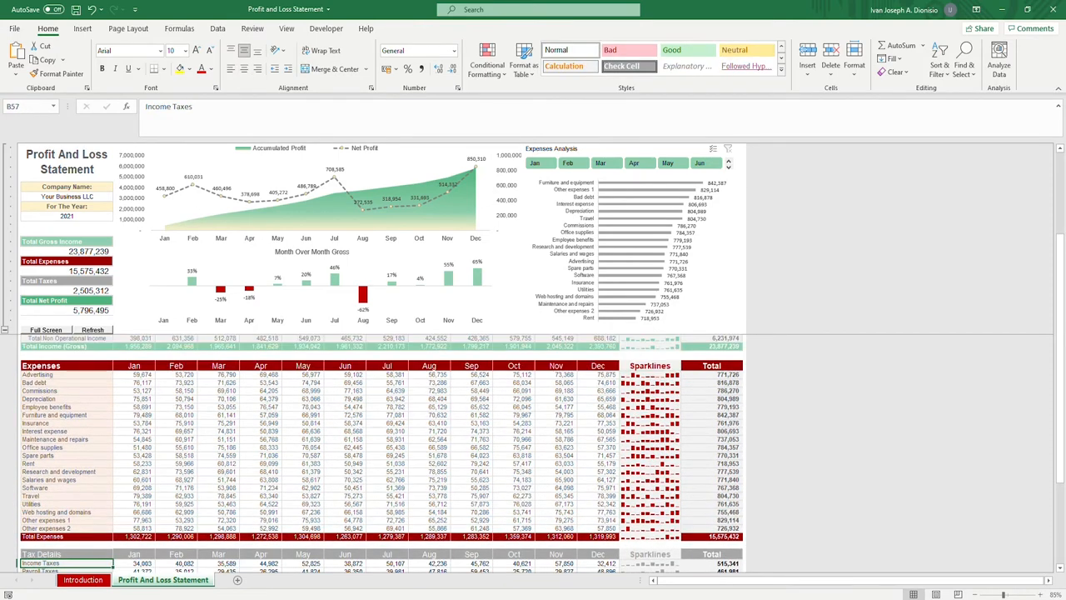
click(34, 382)
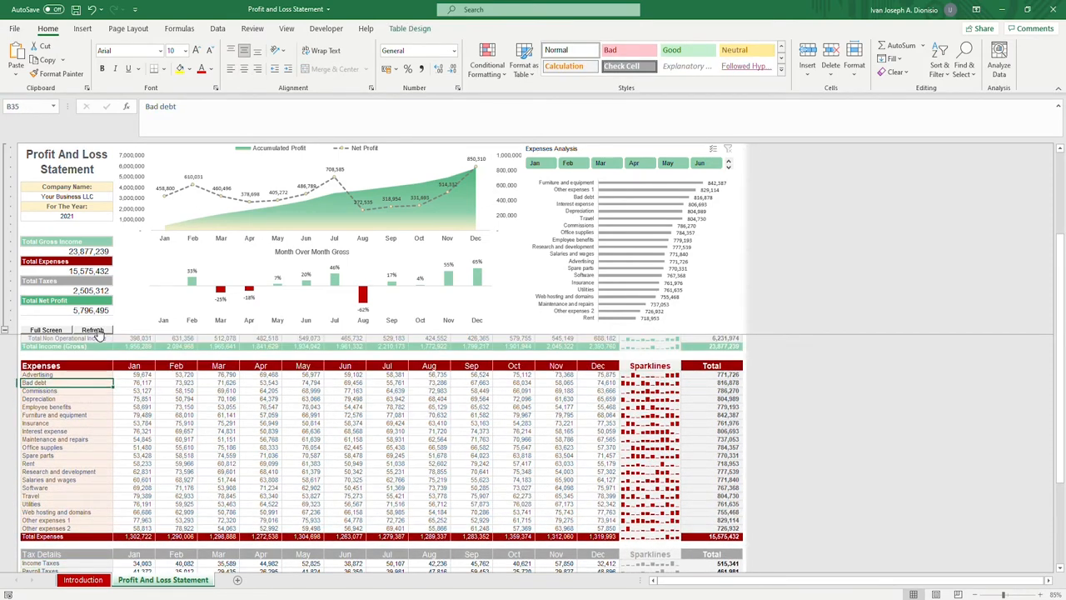
click(93, 330)
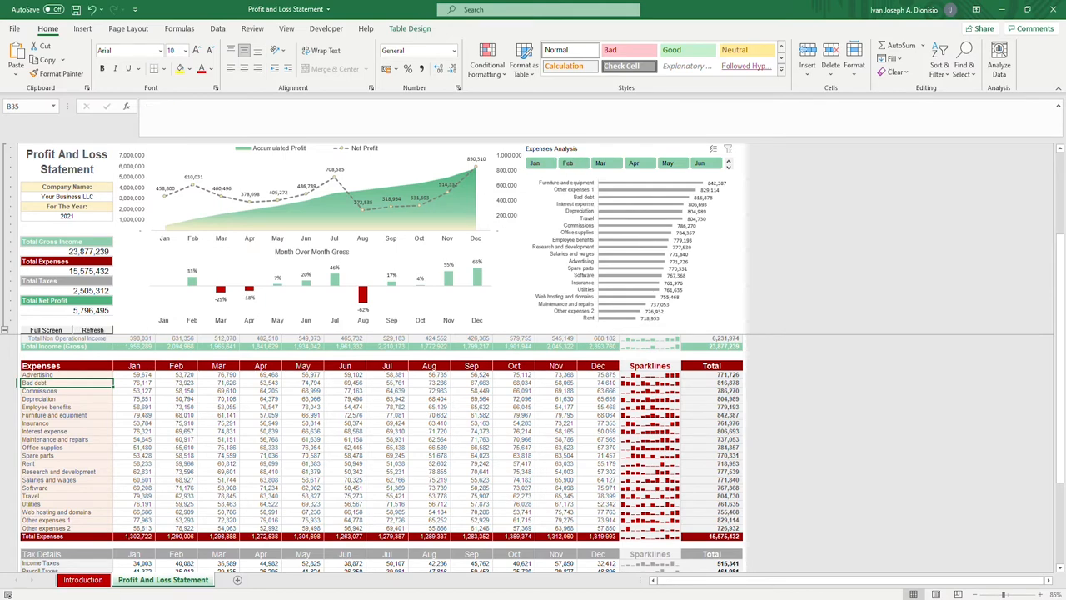
scroll(down, 3)
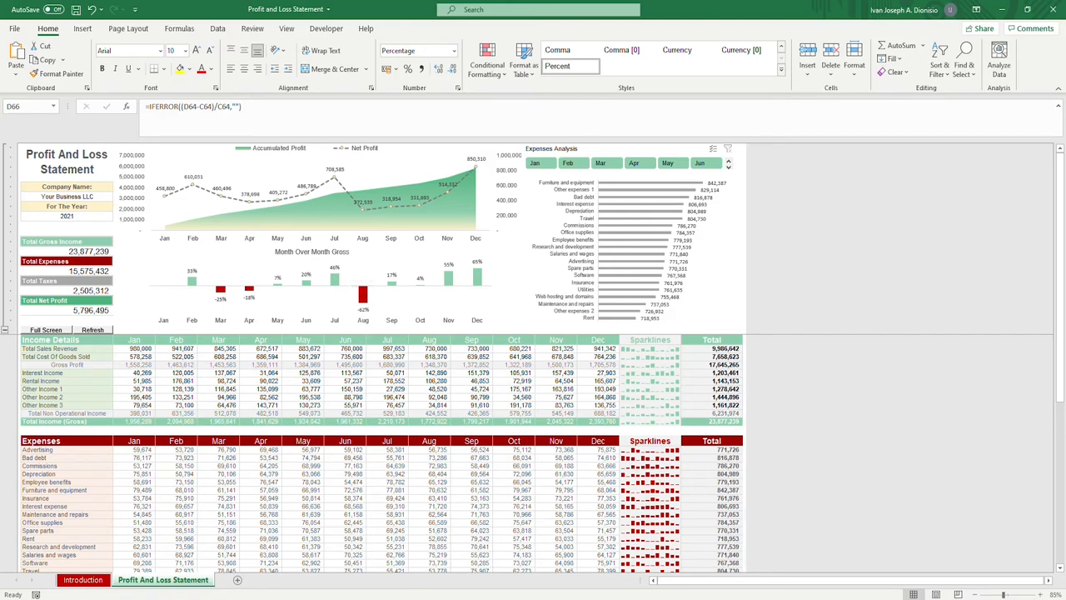
mouse_move(325, 190)
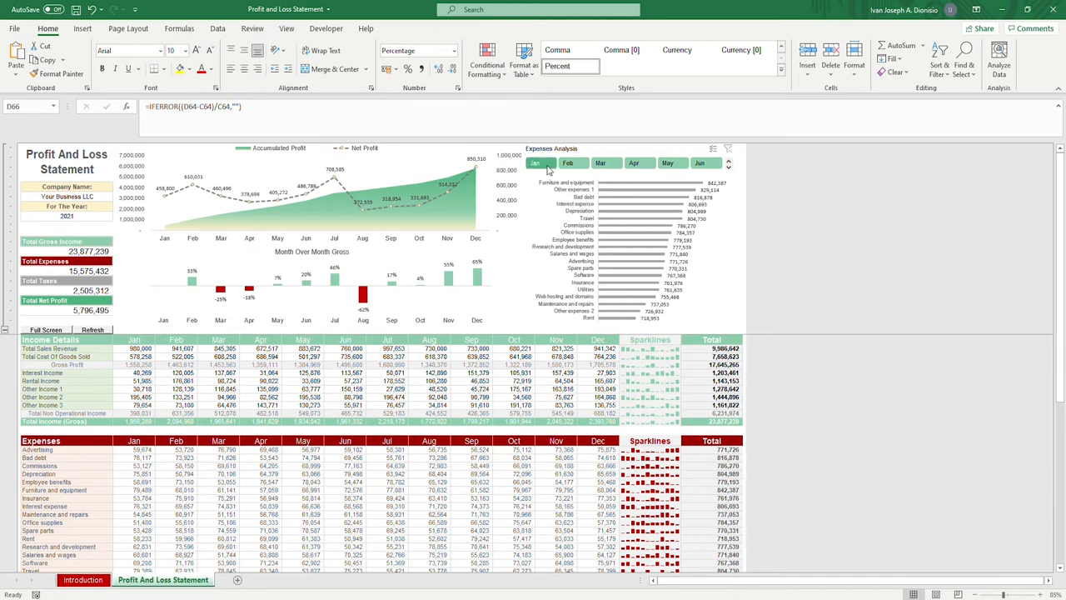
mouse_move(583, 184)
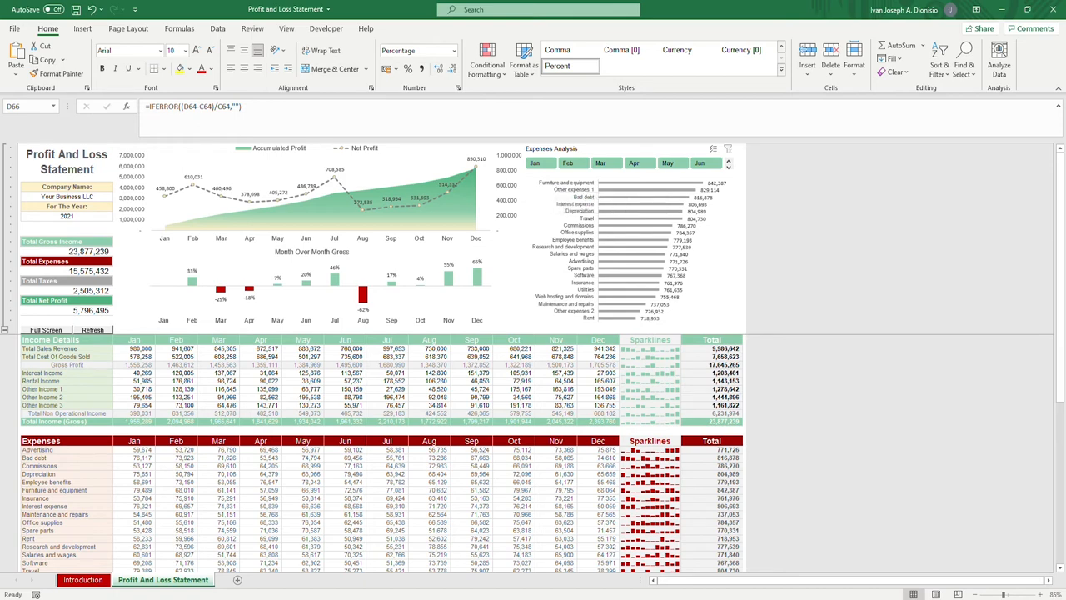
click(557, 197)
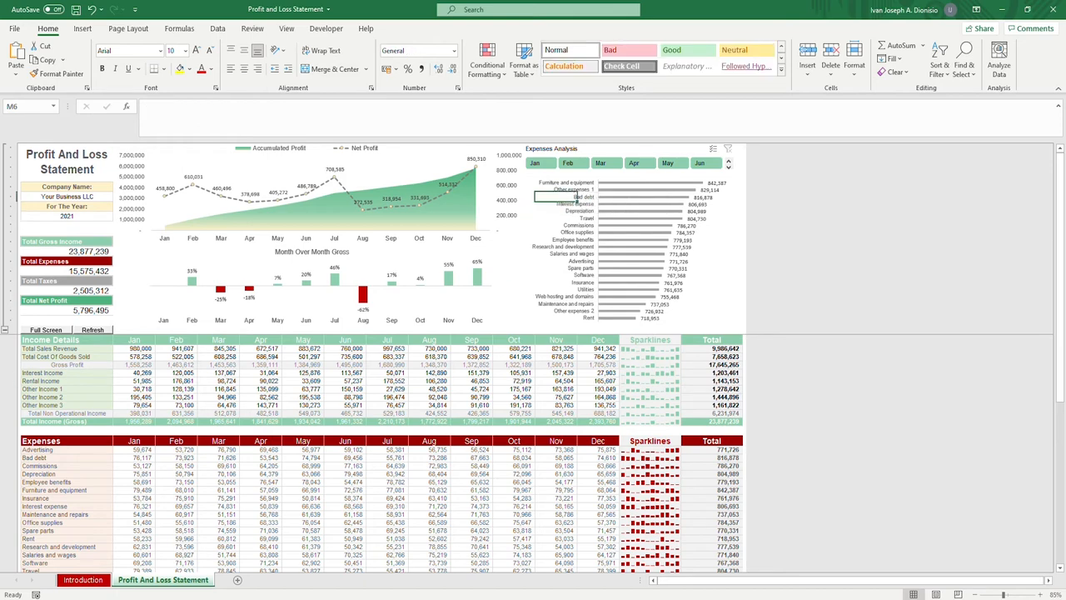
click(630, 250)
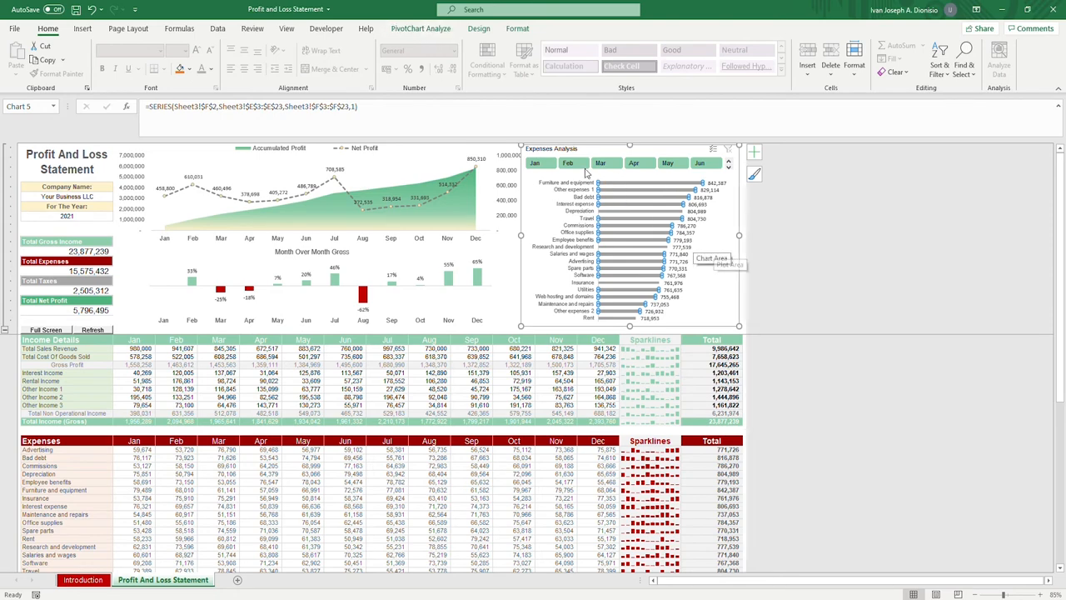
mouse_move(618, 172)
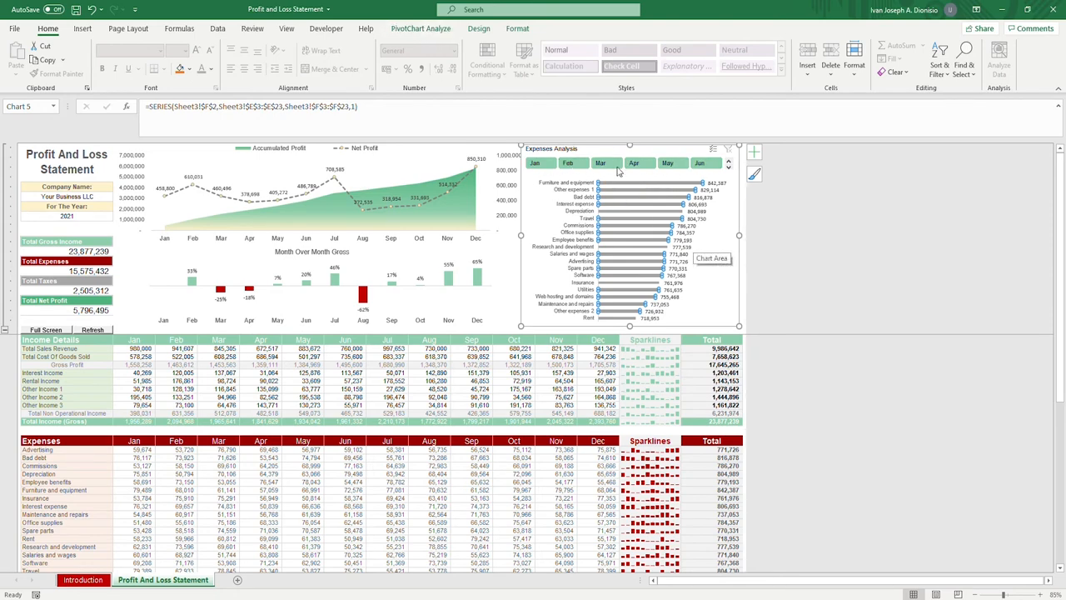
click(568, 163)
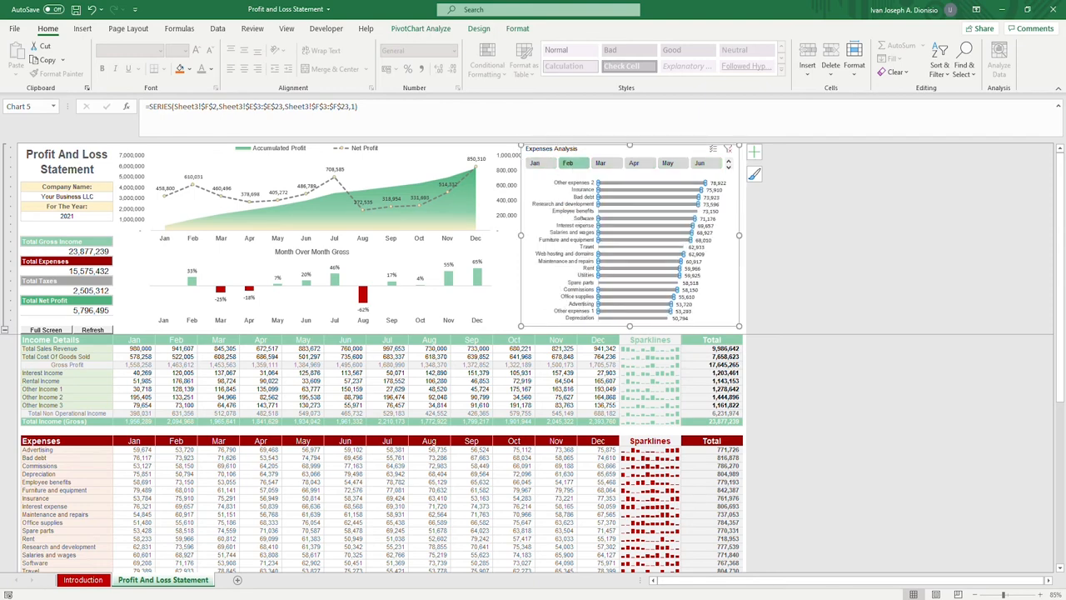
click(607, 164)
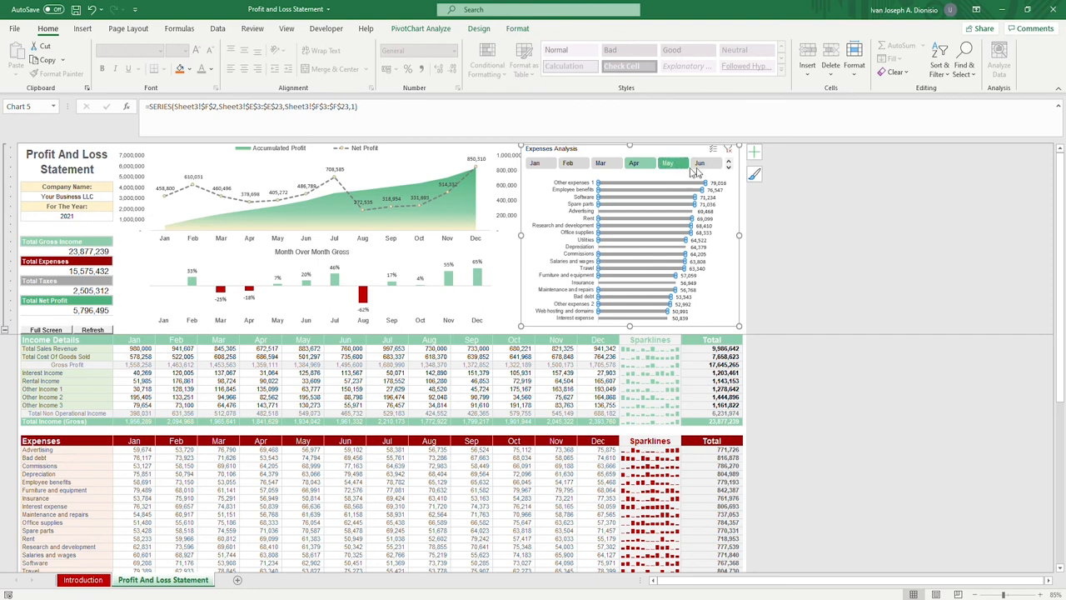
click(700, 163)
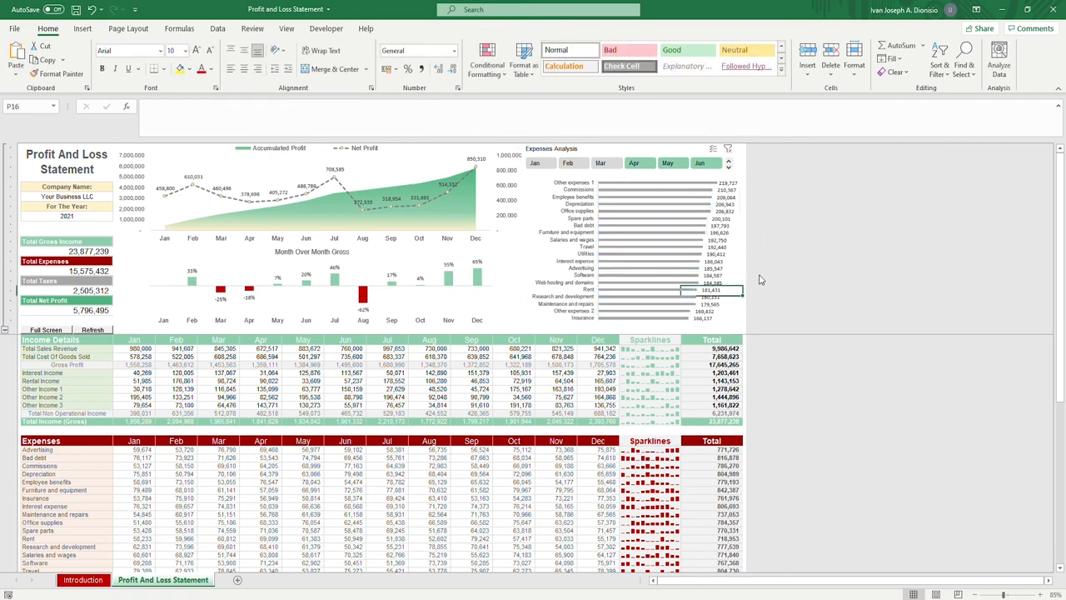
mouse_move(750, 240)
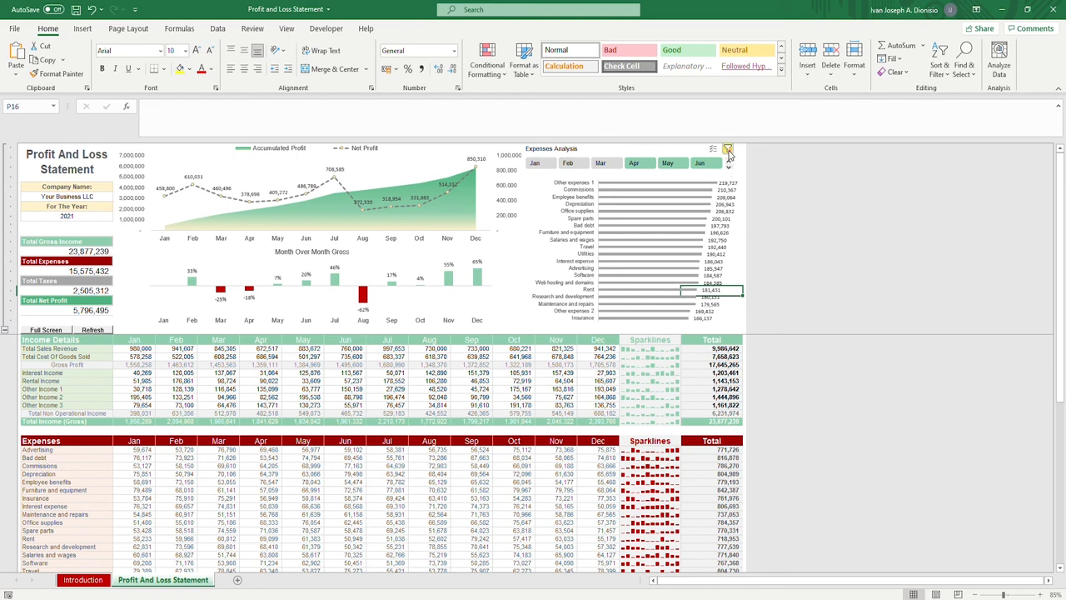
click(728, 150)
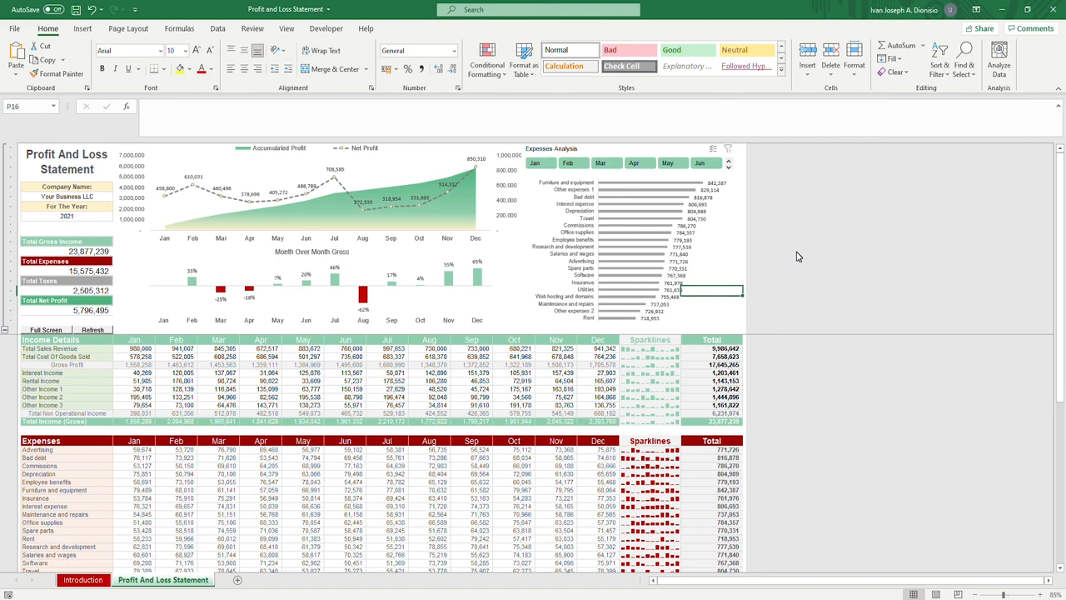